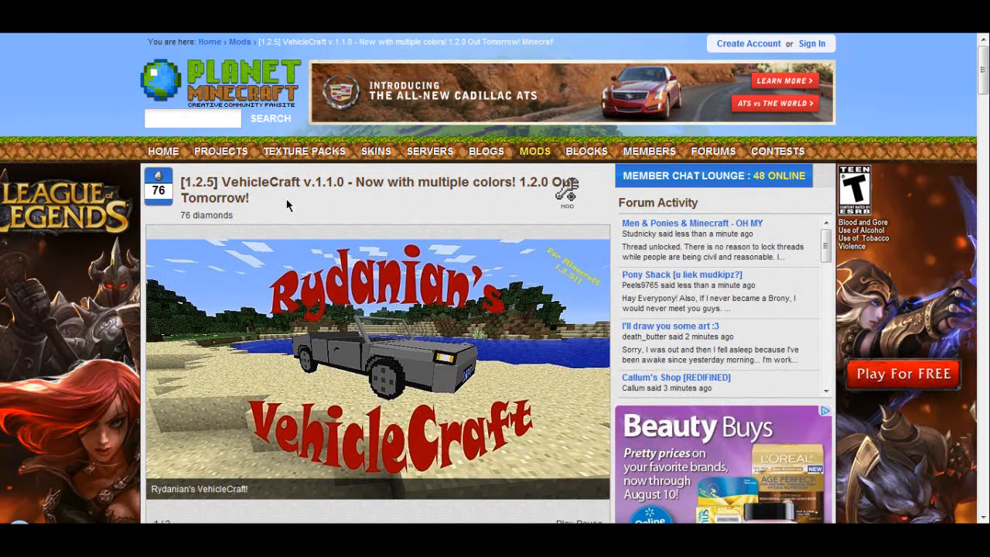
mouse_move(269, 199)
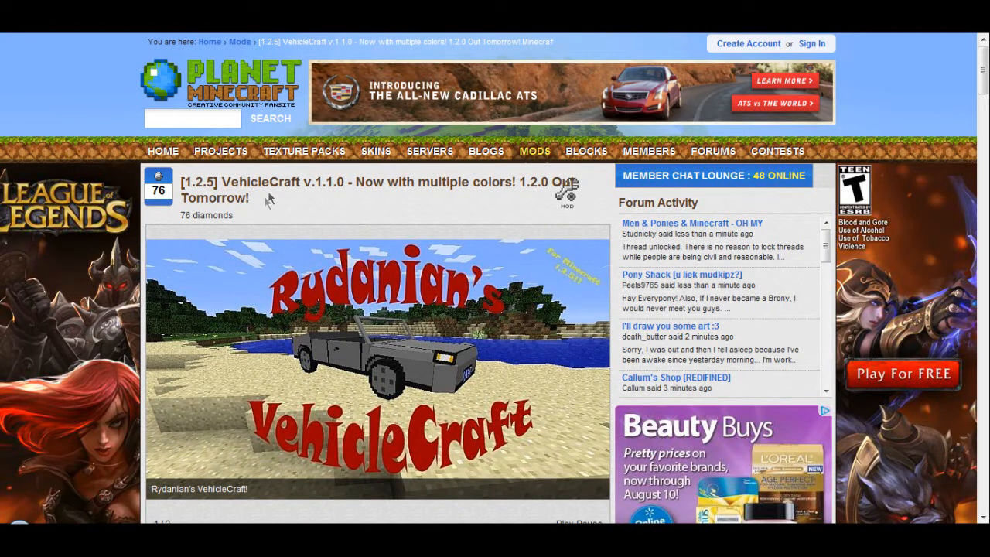
mouse_move(282, 203)
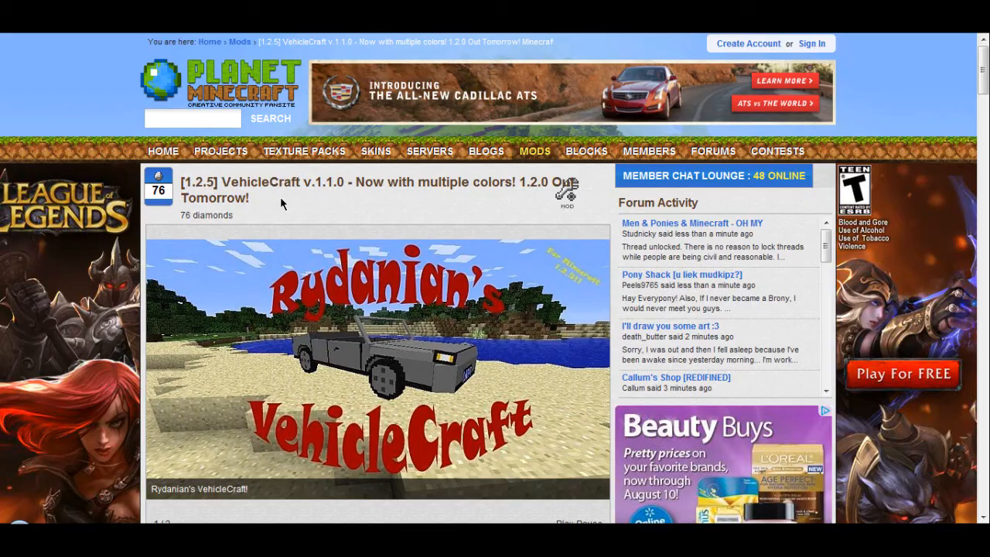
Scroll past the install steps and direct-download ModLoader 1.2.5 from Risugami's post.
scroll(down, 3)
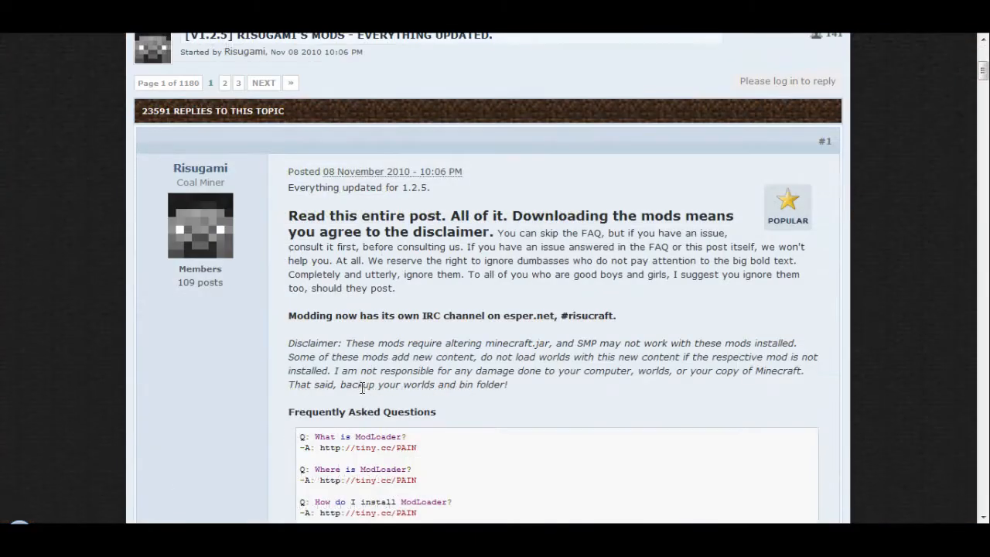
scroll(down, 3)
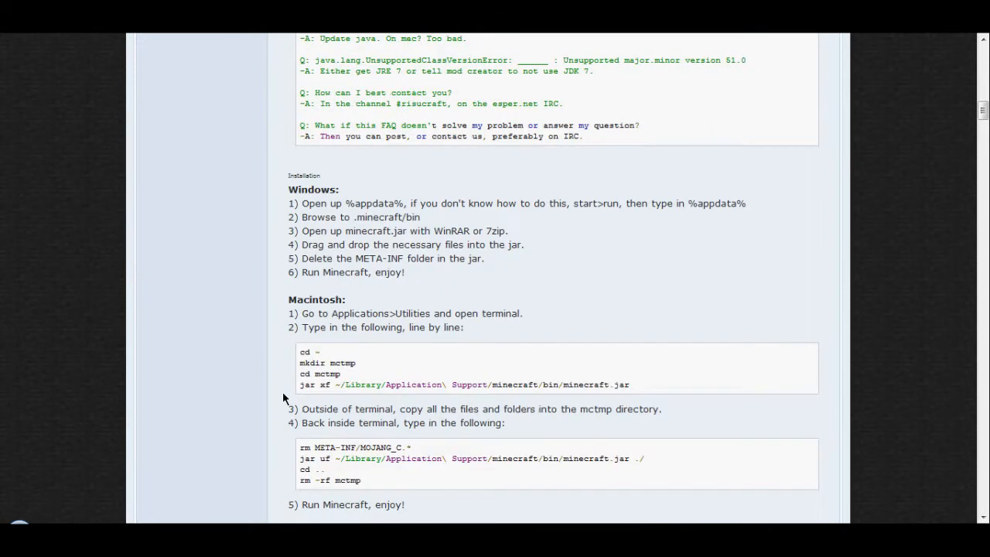
scroll(down, 3)
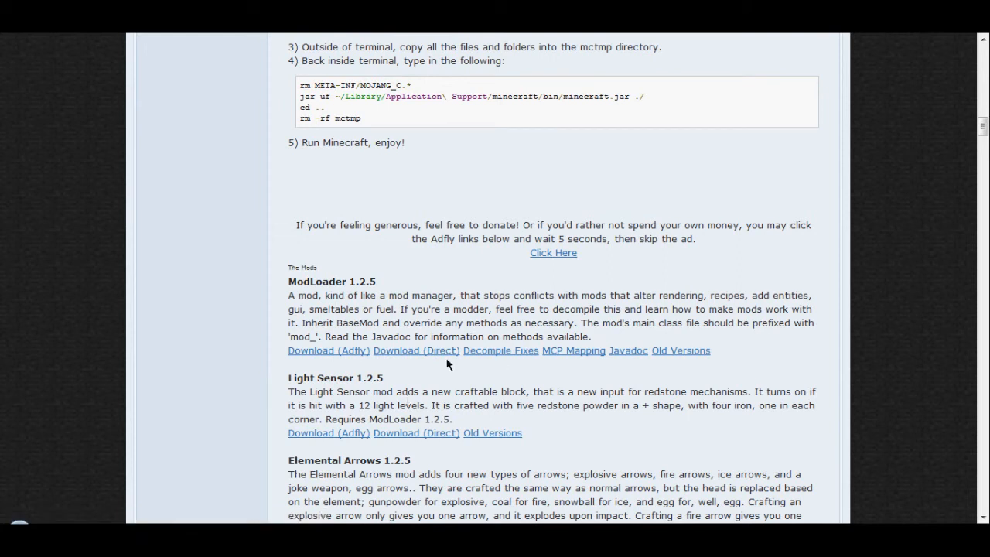
click(416, 350)
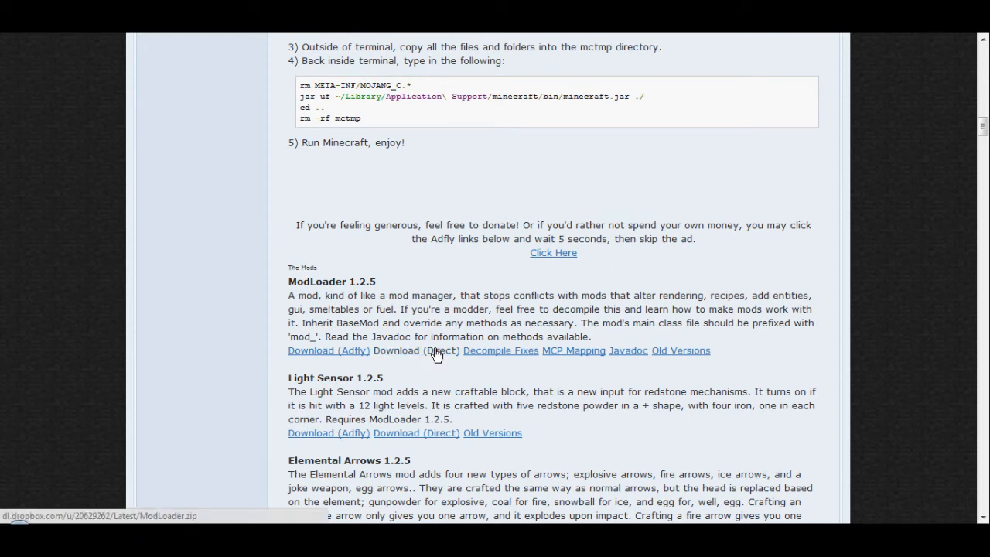
click(416, 350)
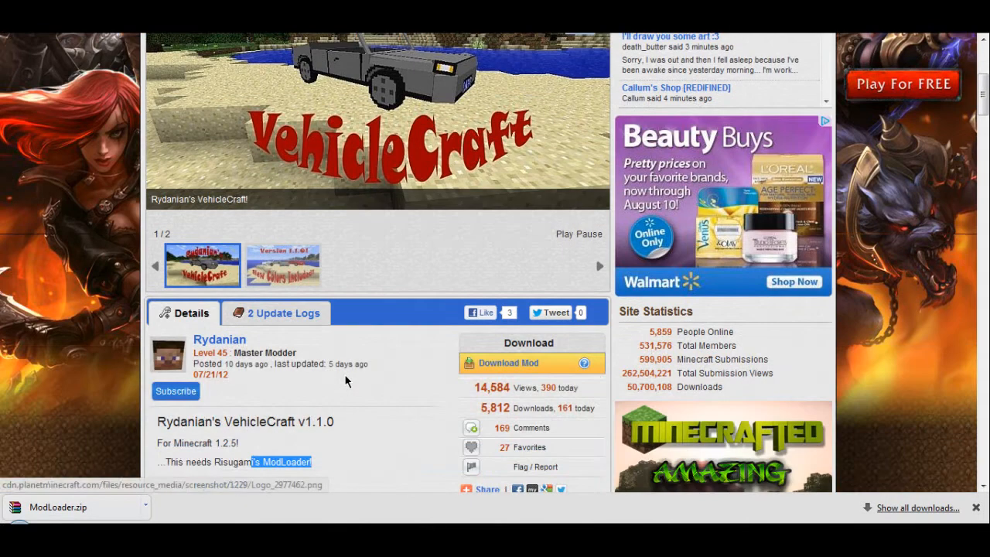
mouse_move(508, 362)
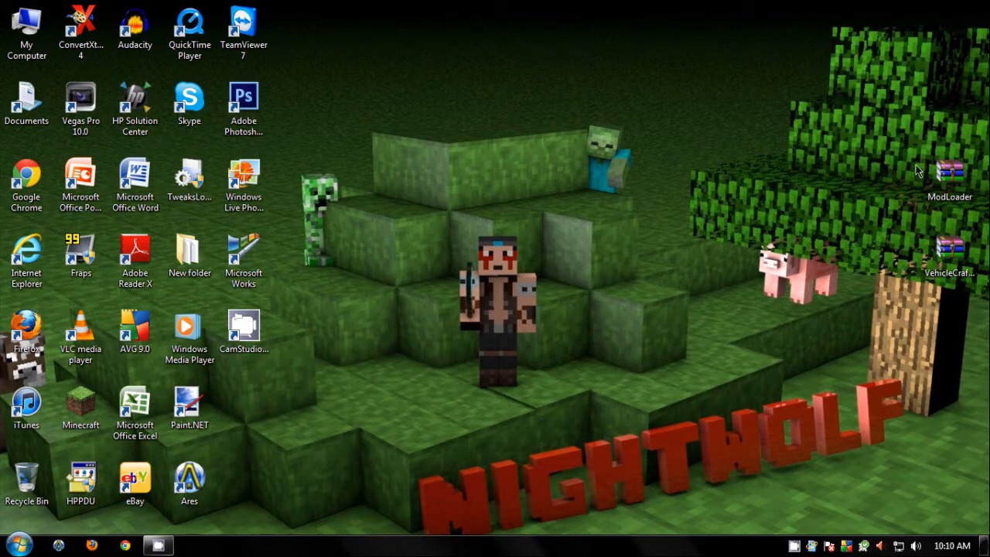
mouse_move(841, 227)
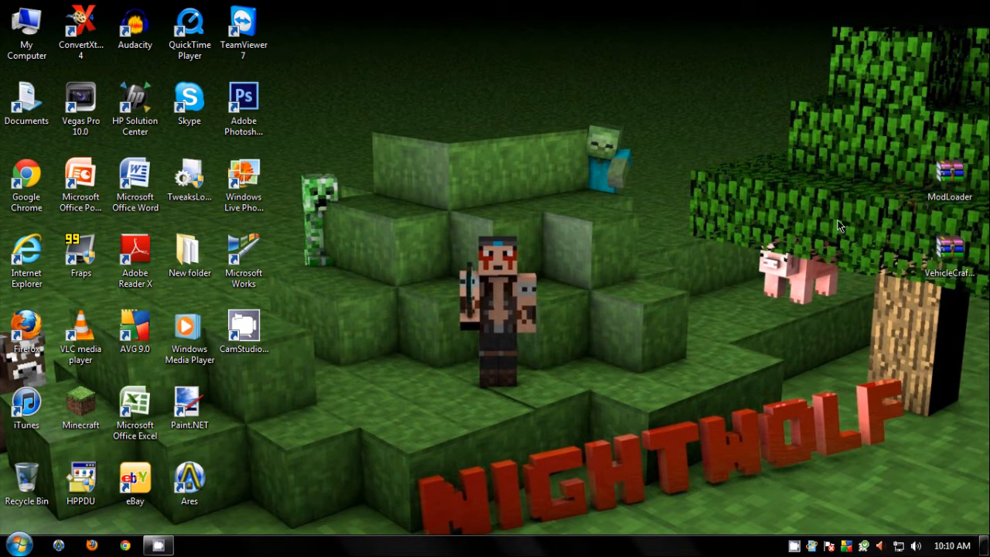
Search %appdata% from the Start menu to reach the Roaming folder.
click(14, 544)
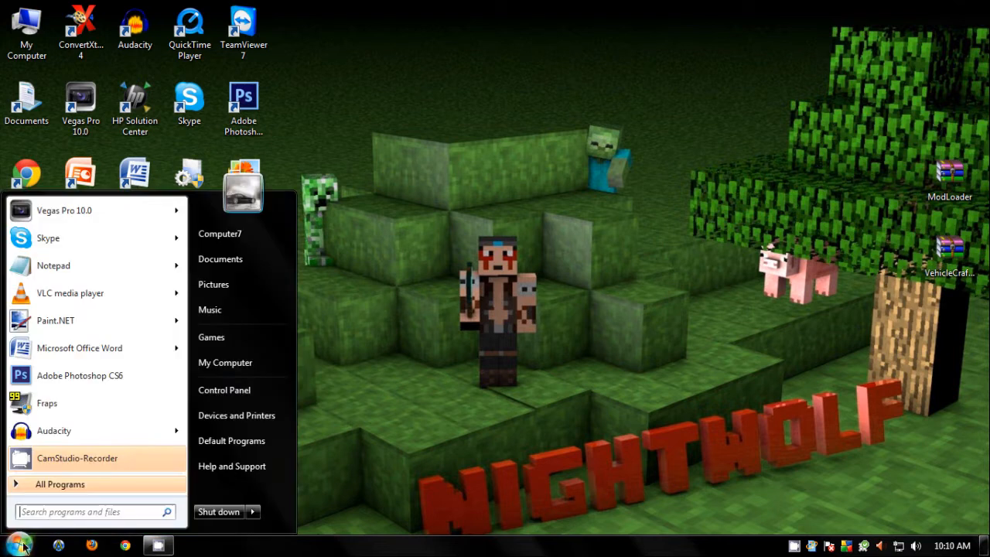
text(%)
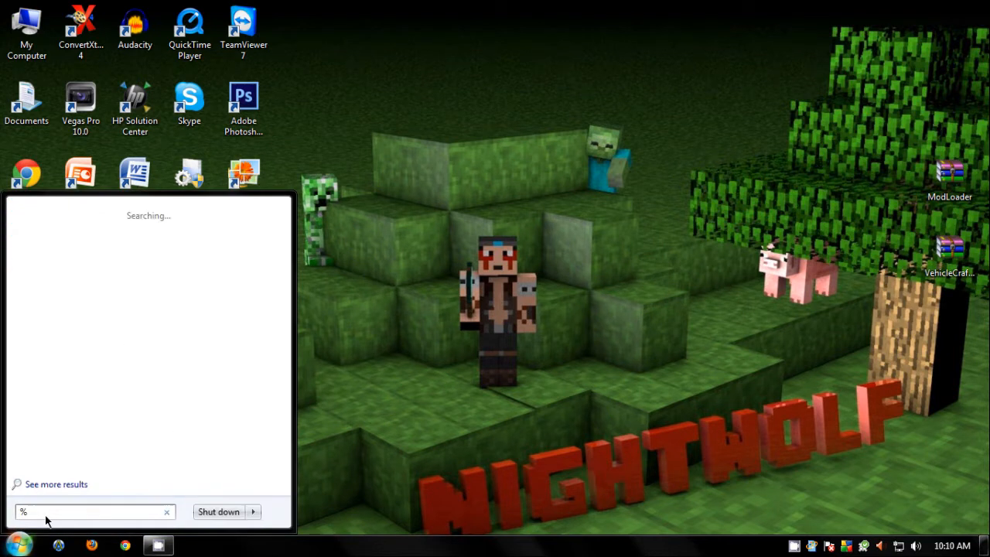
text(appdata%)
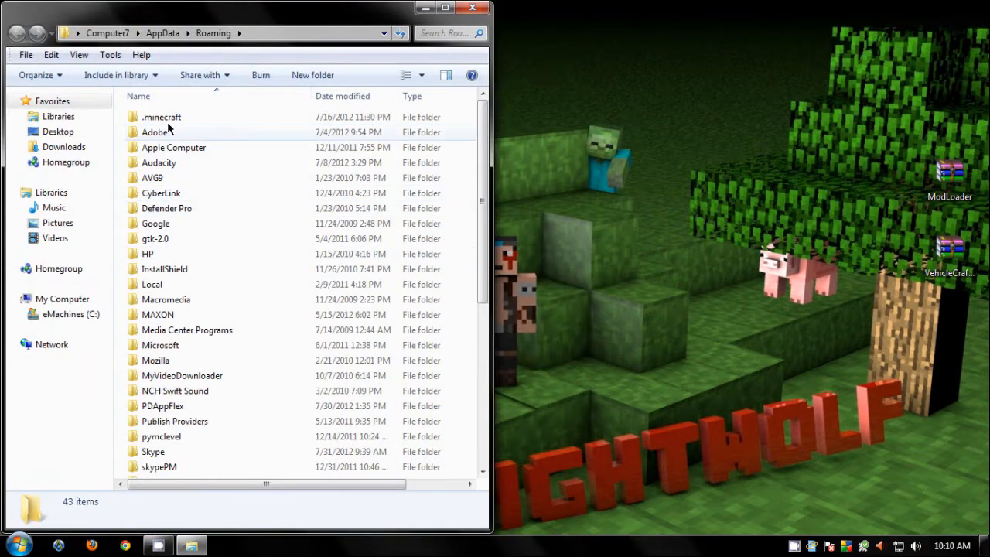
Open .minecraft\bin\minecraft.jar with the WinRAR archiver.
double_click(161, 117)
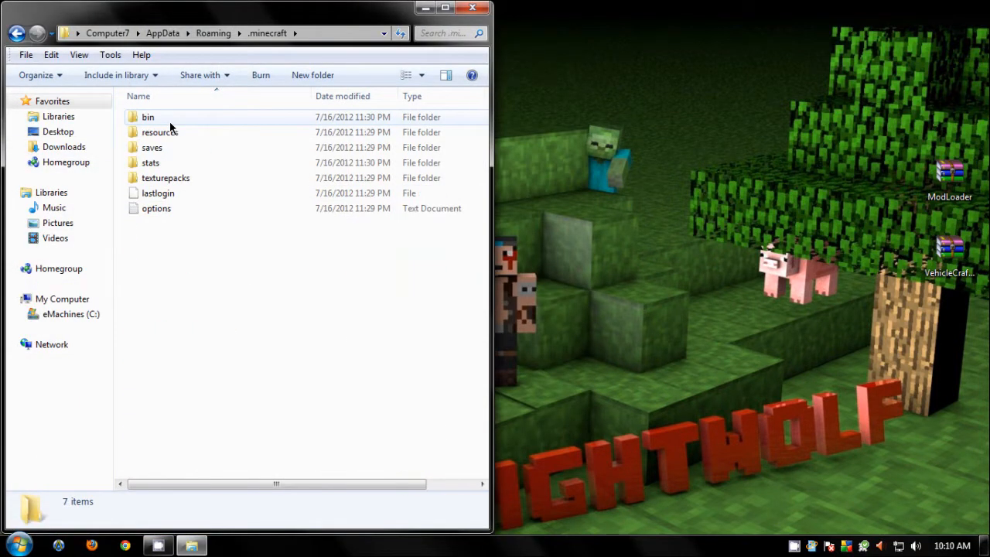
double_click(148, 117)
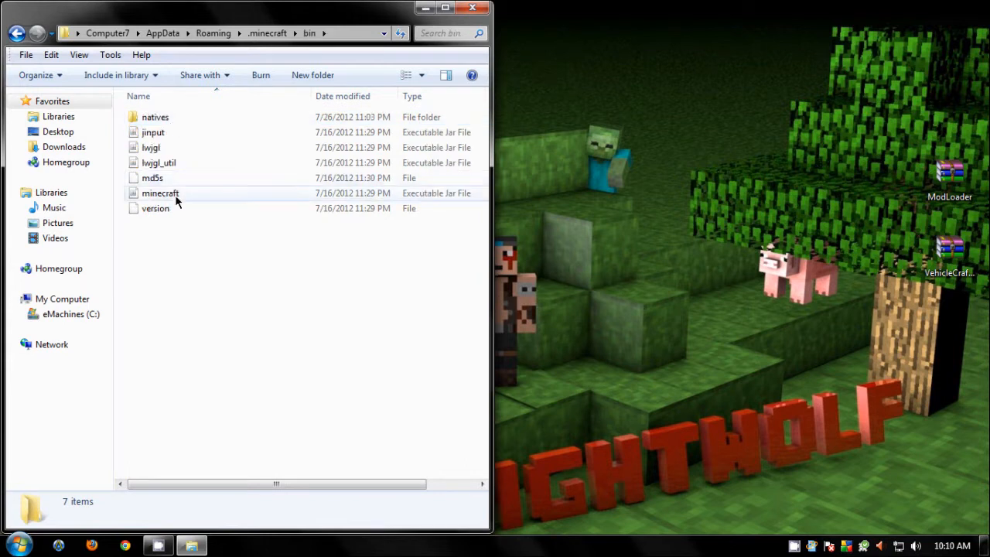
right_click(160, 192)
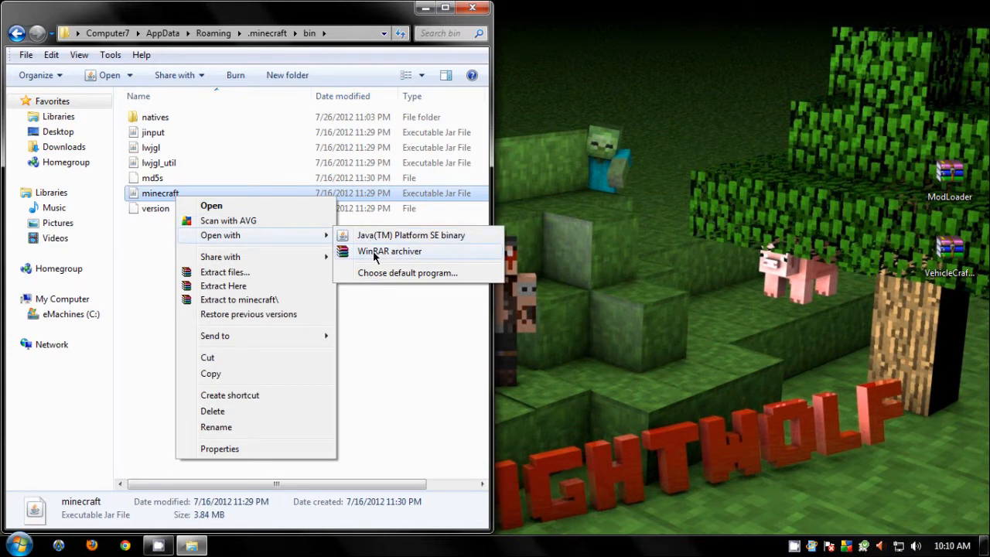
click(388, 251)
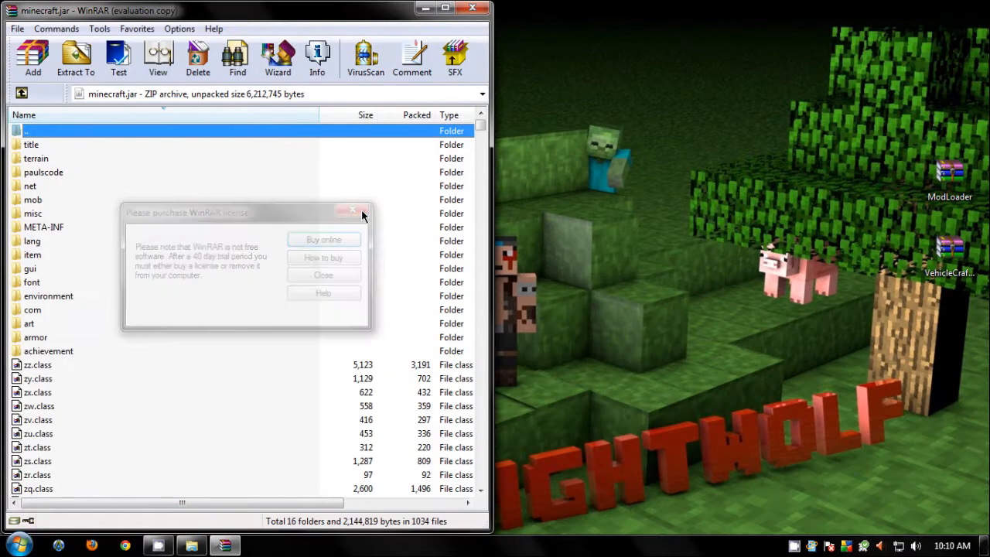
Dismiss the license reminder and delete the META-INF folder from minecraft.jar.
click(353, 209)
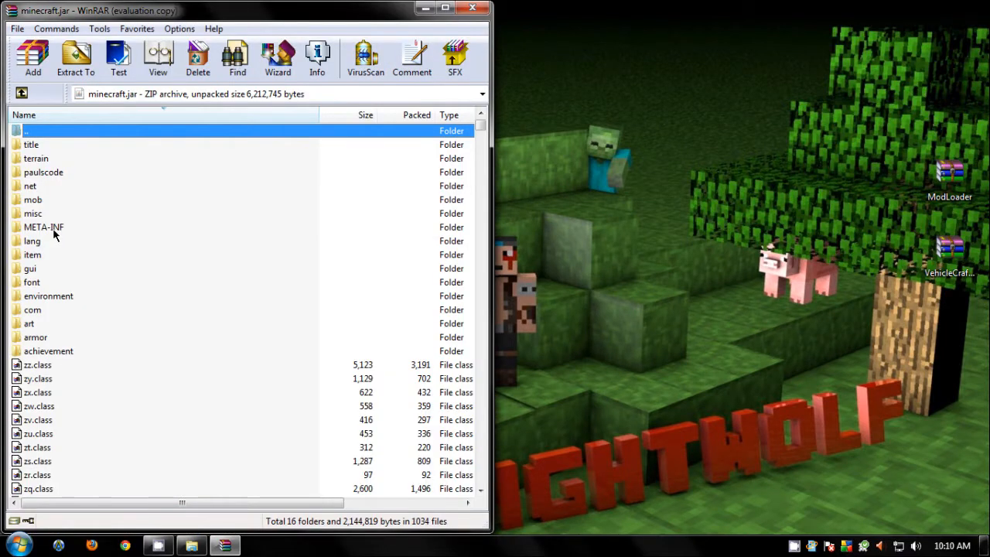
click(43, 227)
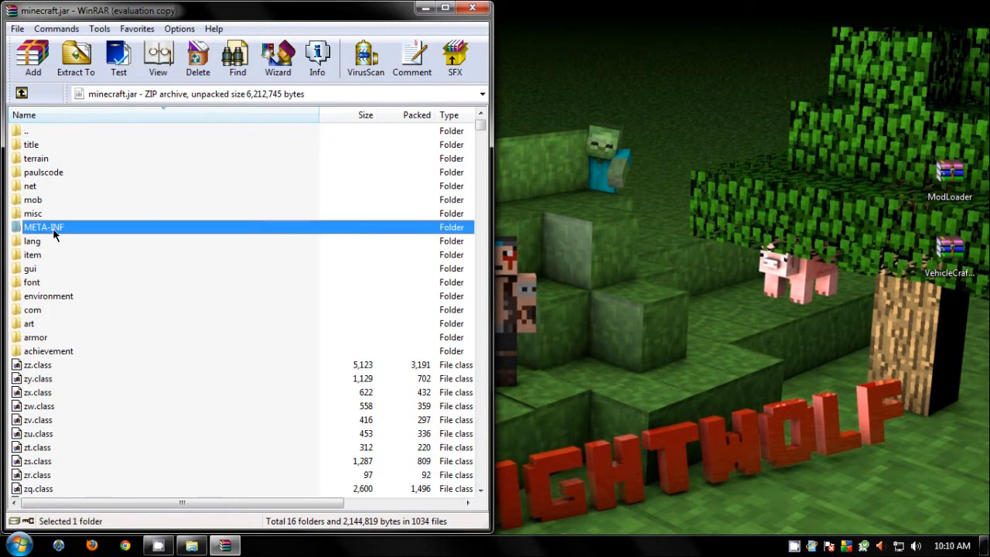
click(197, 58)
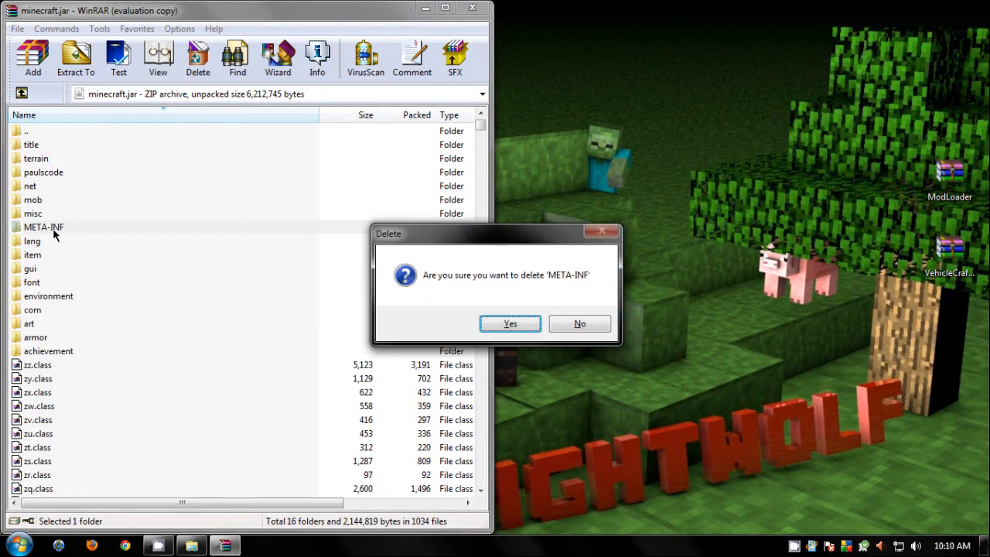
click(509, 323)
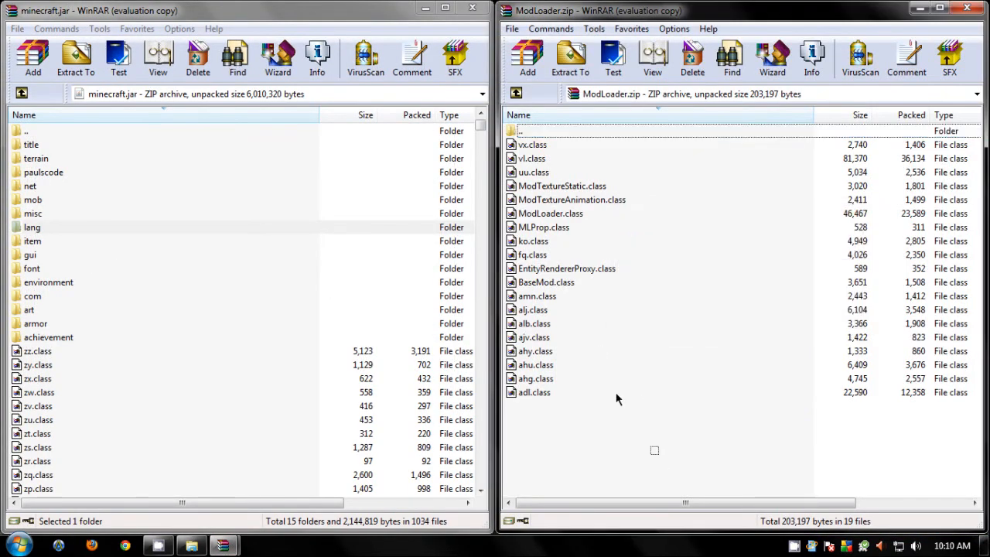
Select all ModLoader.zip files for minecraft.jar, then close the ModLoader archive.
key(ctrl+a)
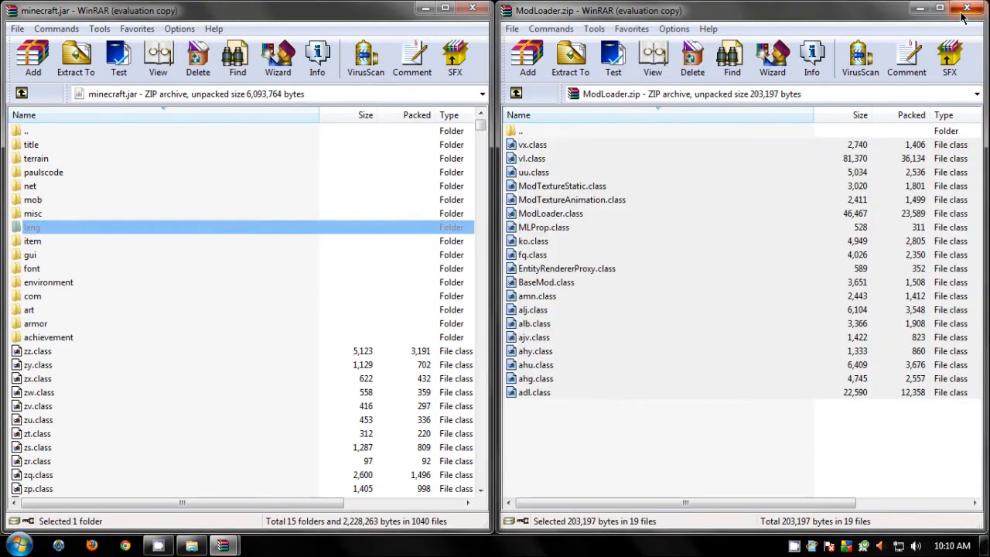
click(968, 8)
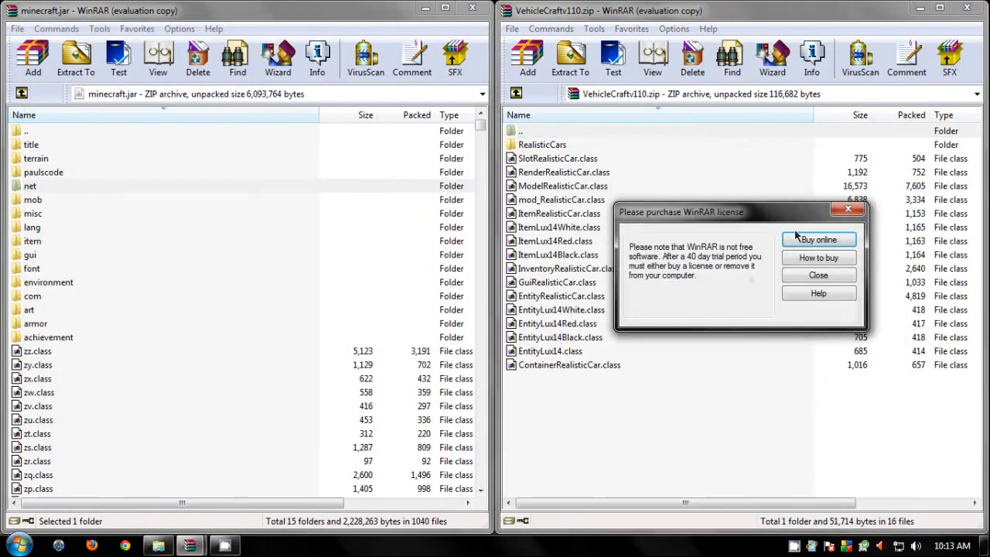
Dismiss the nag for VehicleCraftv110.zip and close the archives once its contents are copied.
click(818, 275)
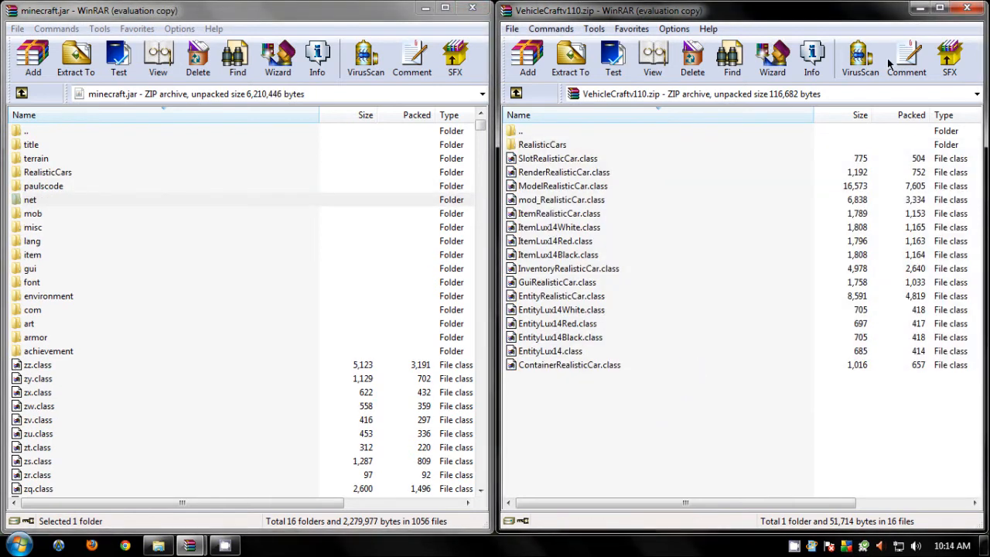
click(966, 8)
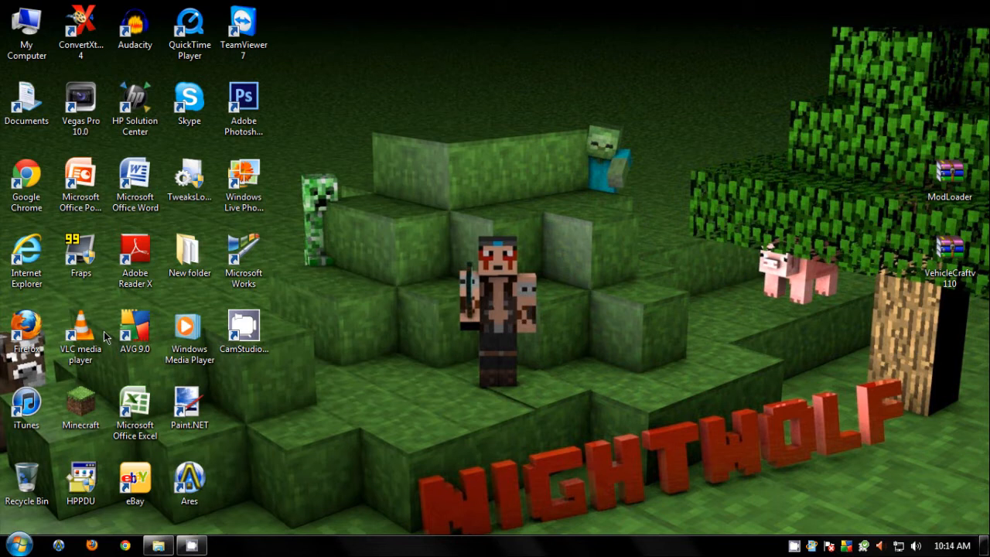
mouse_move(421, 191)
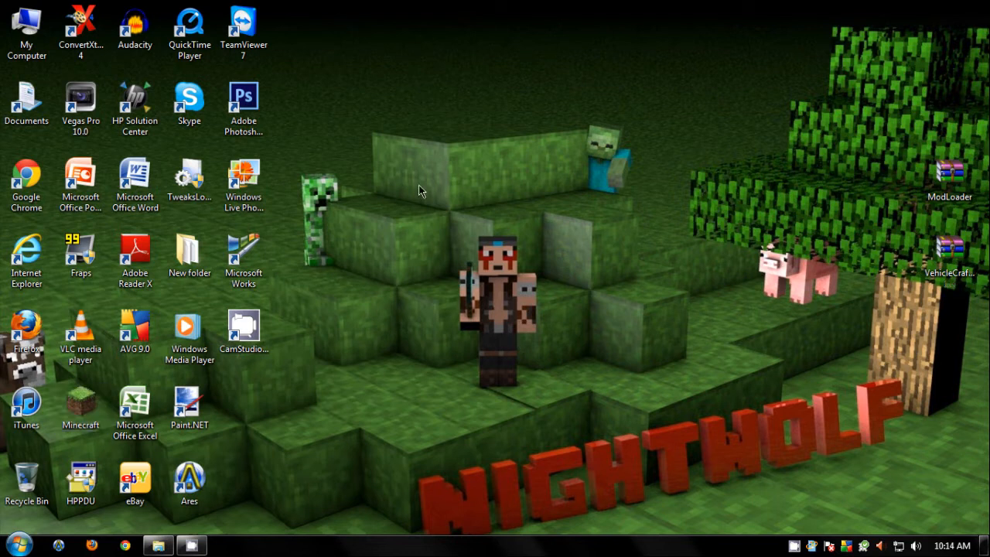
Launch Minecraft from its desktop shortcut.
double_click(80, 403)
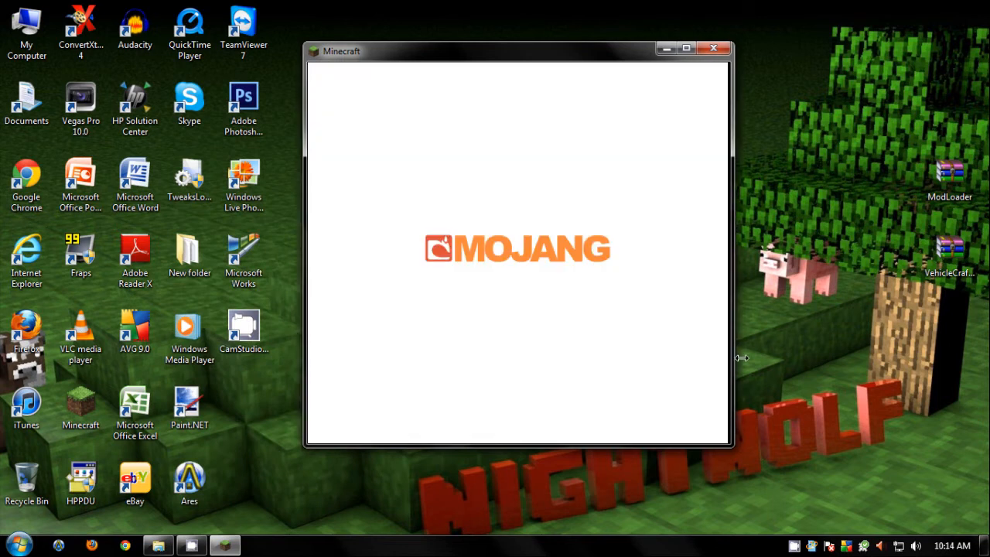
mouse_move(585, 333)
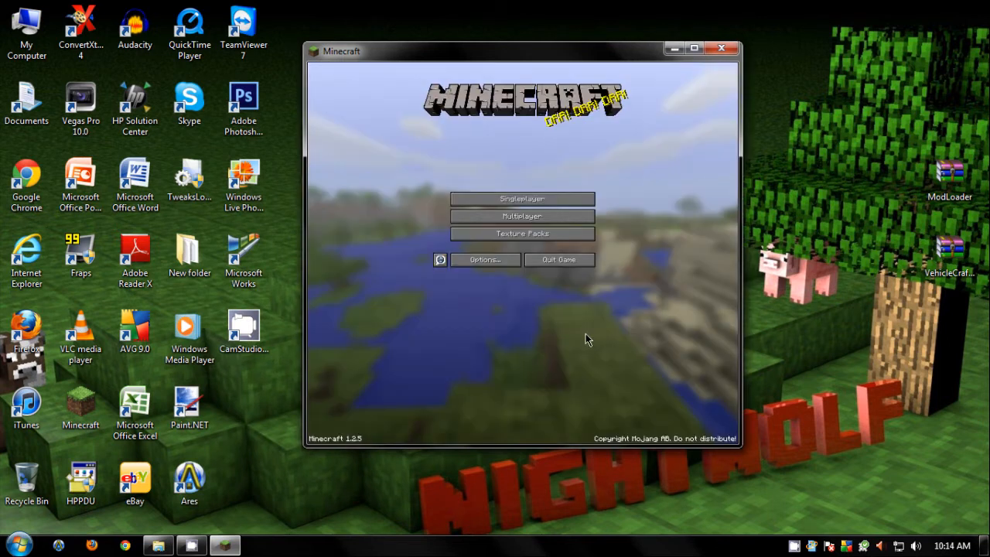
Create a new Creative world from Singleplayer > Create New World.
click(522, 199)
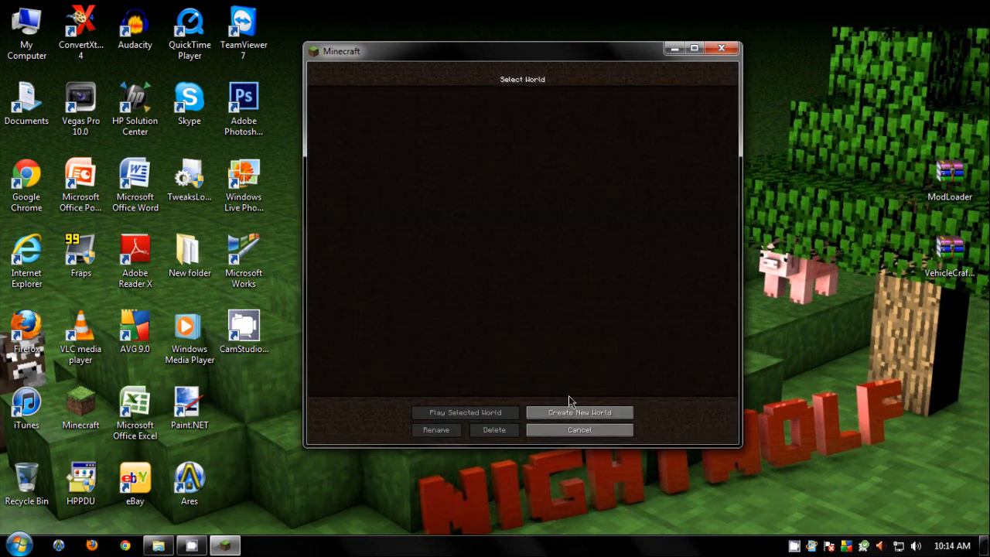
click(578, 412)
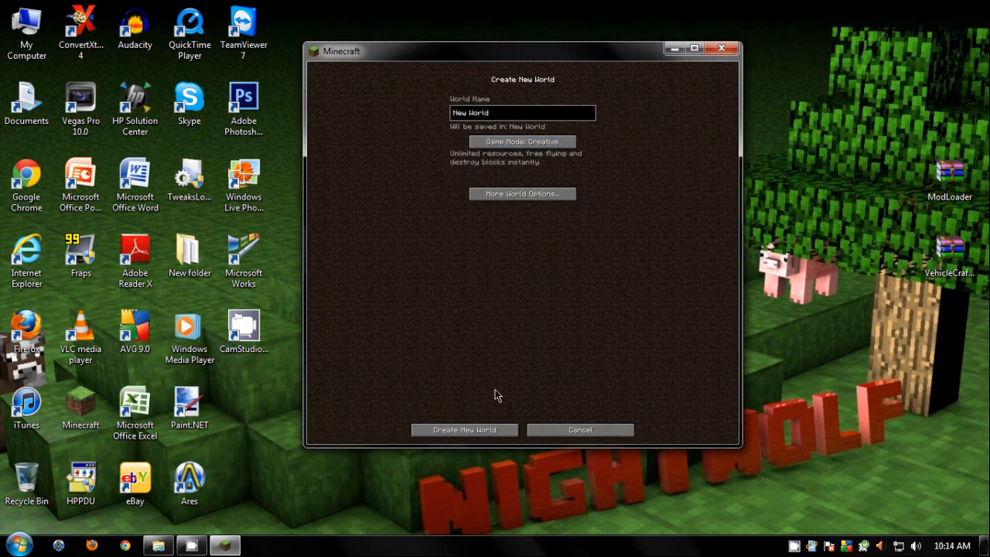
click(464, 429)
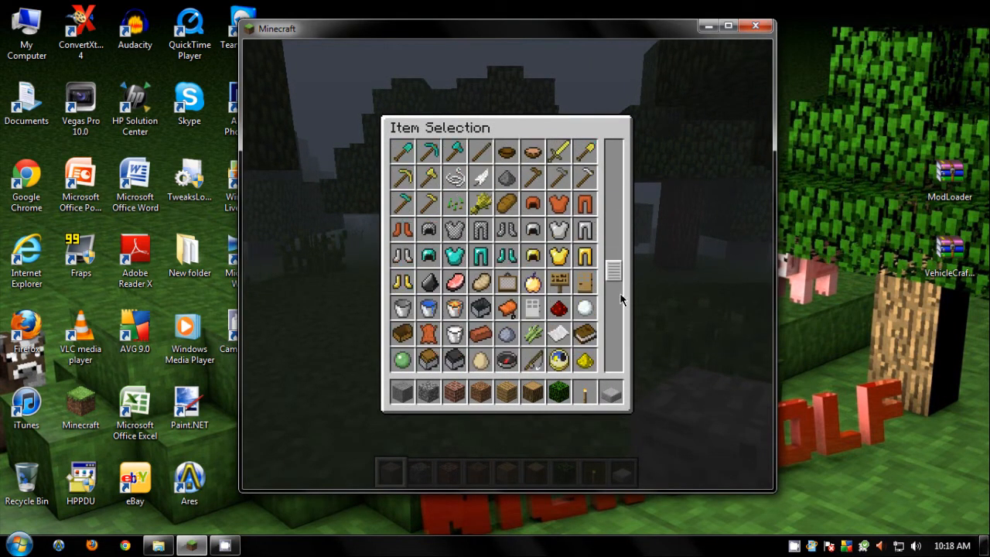
Scroll the item selection down to the music discs and modded car items.
scroll(down, 3)
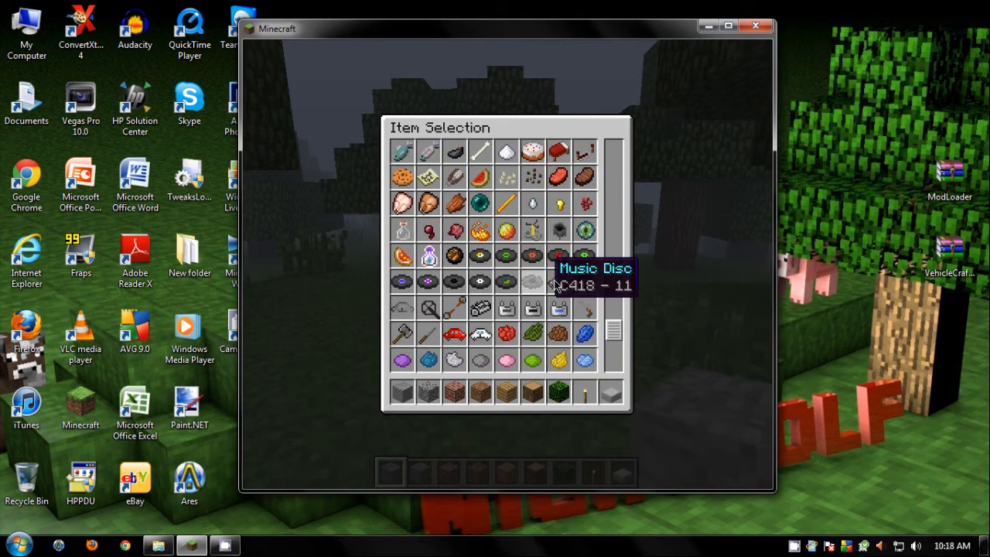